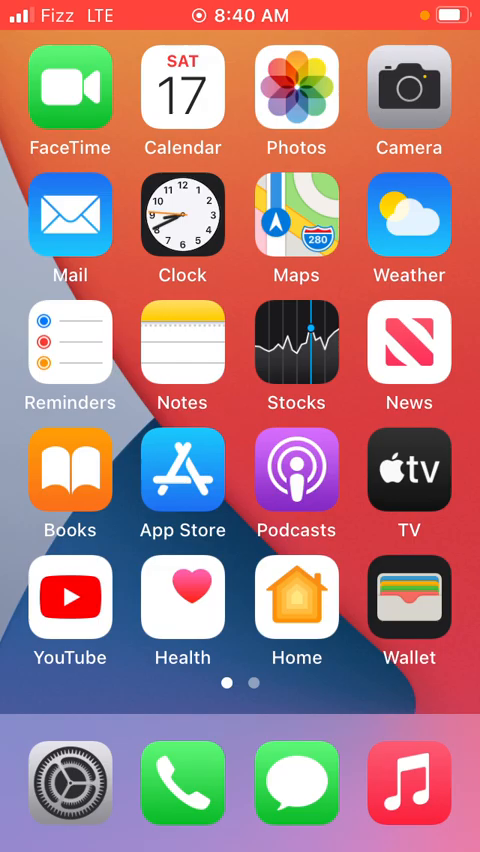
Step: Launch Settings from the home-screen dock to reach the main settings list
left_click(68, 784)
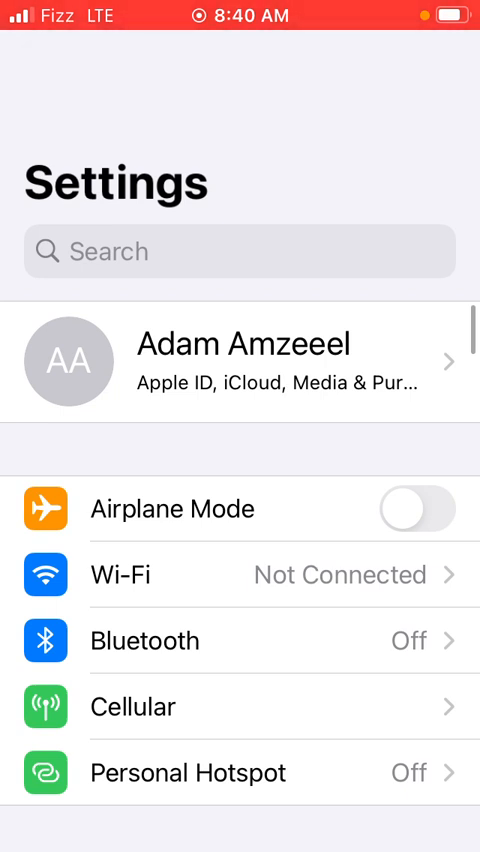
left_click(416, 508)
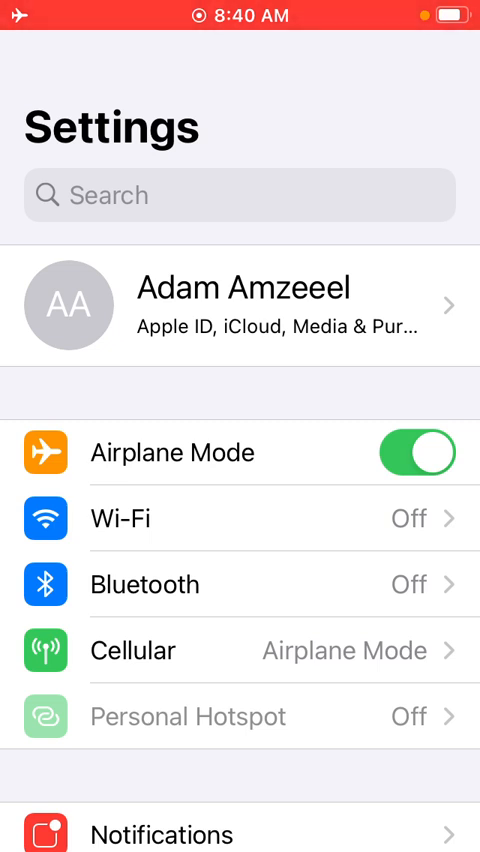
left_click(420, 452)
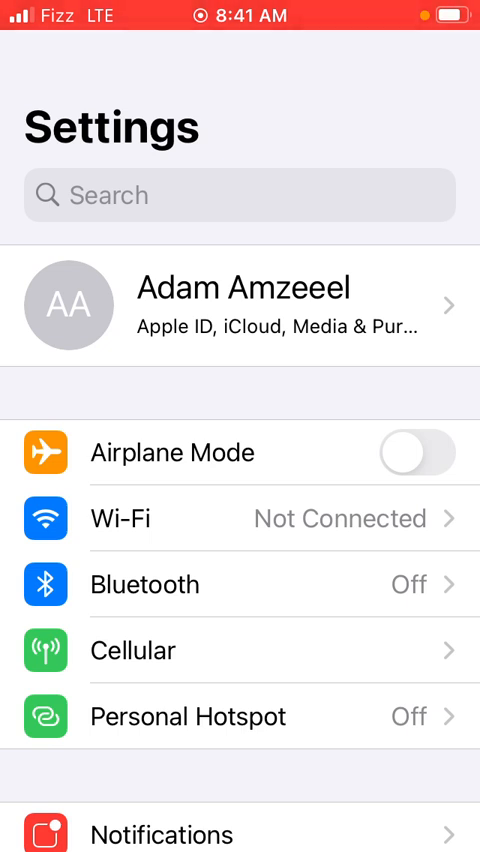
left_click(418, 452)
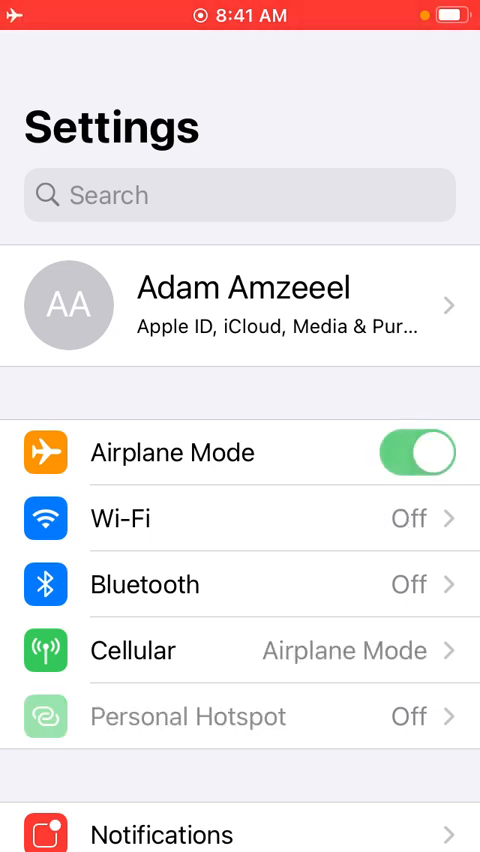
left_click(420, 452)
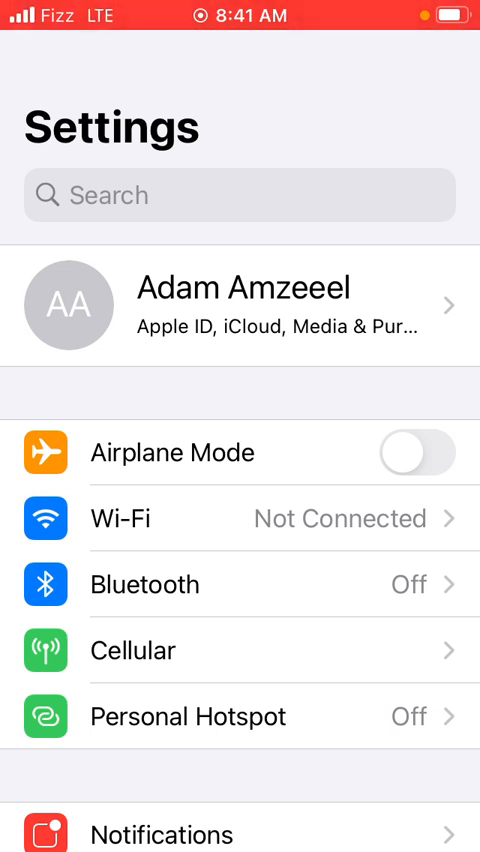
left_click(416, 452)
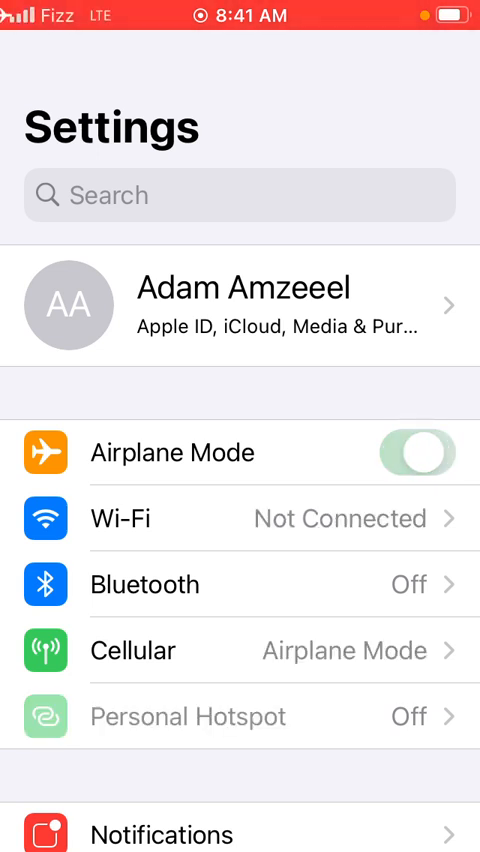
left_click(416, 452)
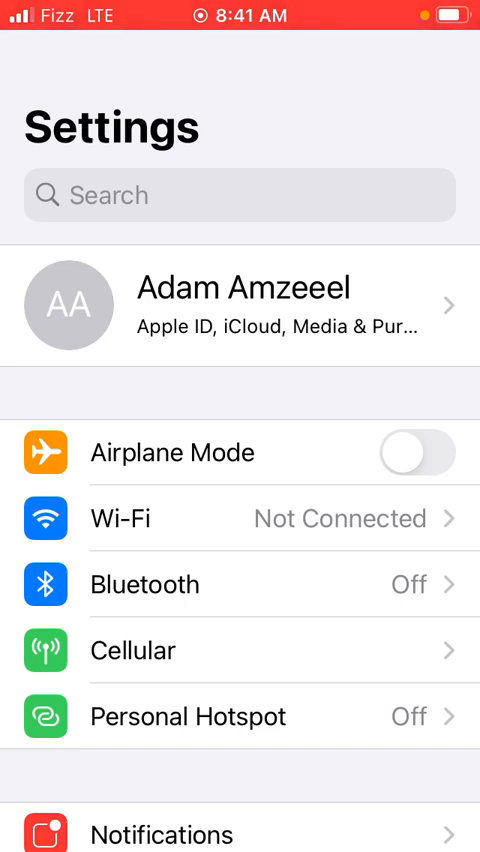
Step: Scroll through the Settings and Cellular lists to reach Network Selection with Automatic off and Fizz chosen
scroll("down", 3)
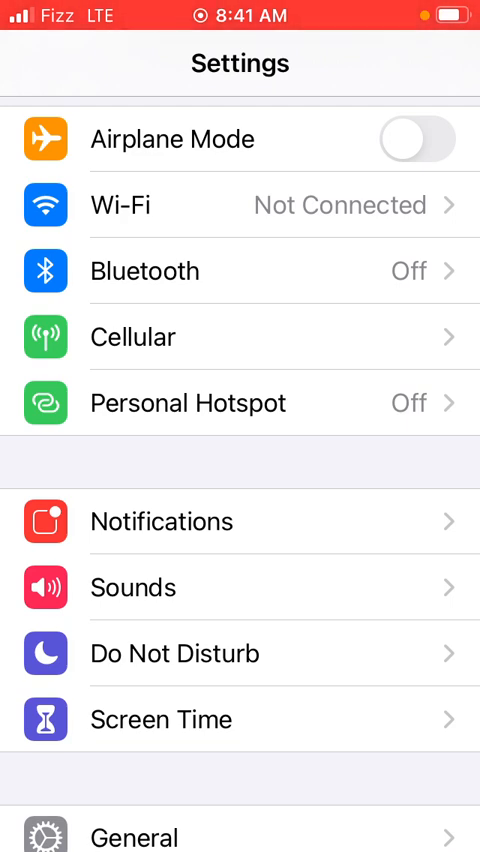
scroll("down", 3)
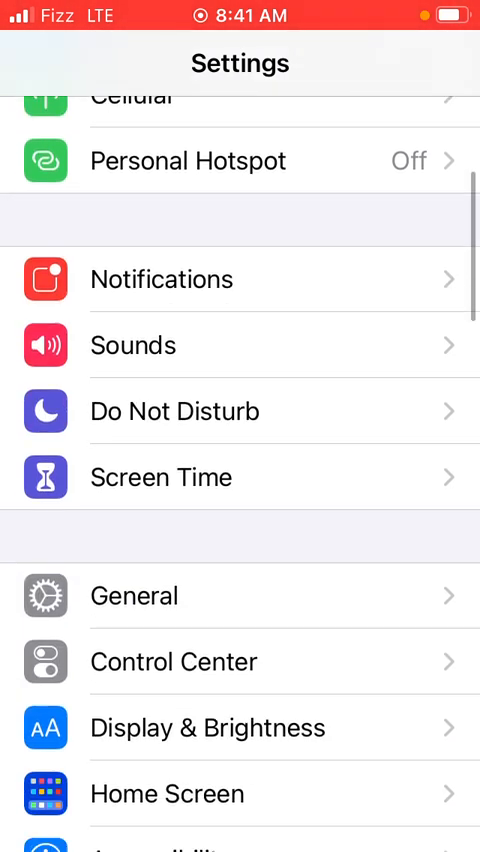
scroll("down", 3)
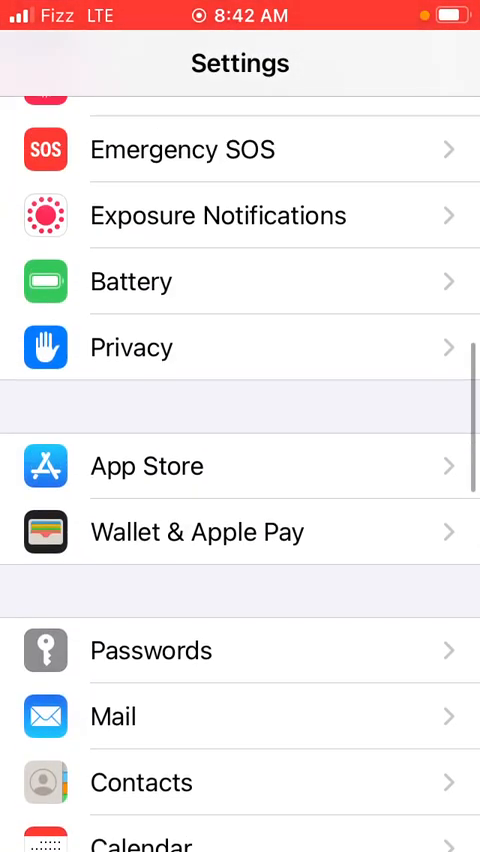
scroll("down", 3)
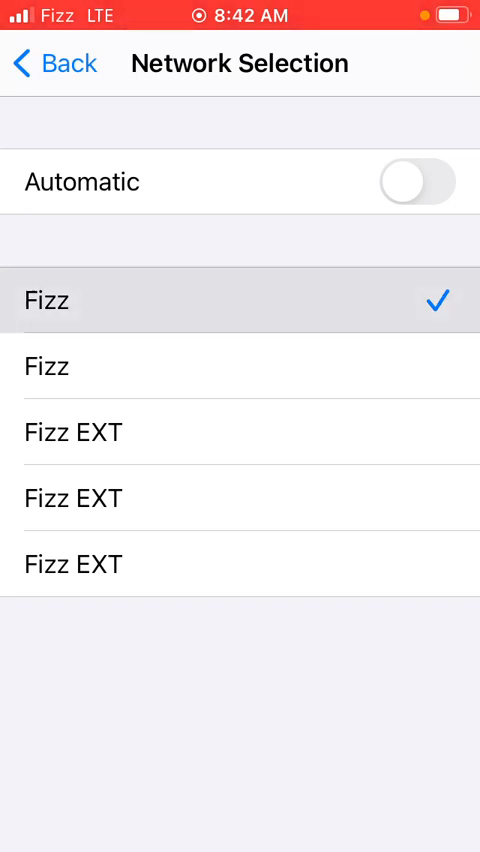
Step: Back out of Network Selection to the home screen and relaunch Settings at its main list
left_click(50, 64)
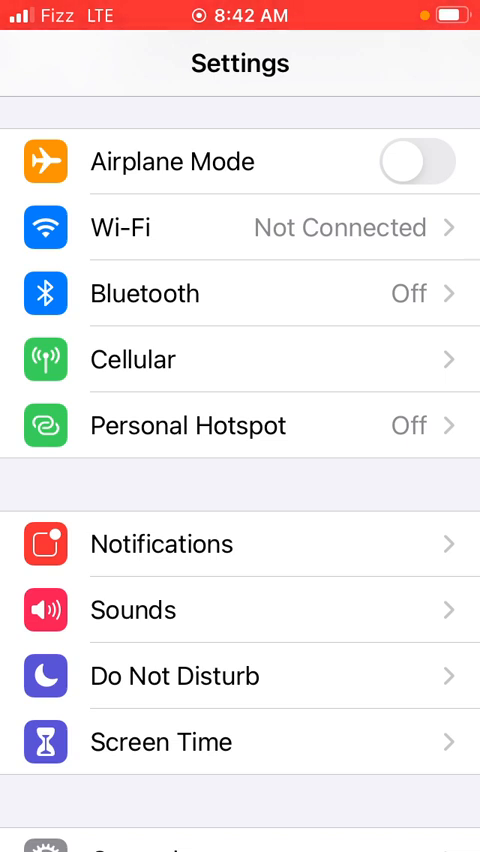
key("home")
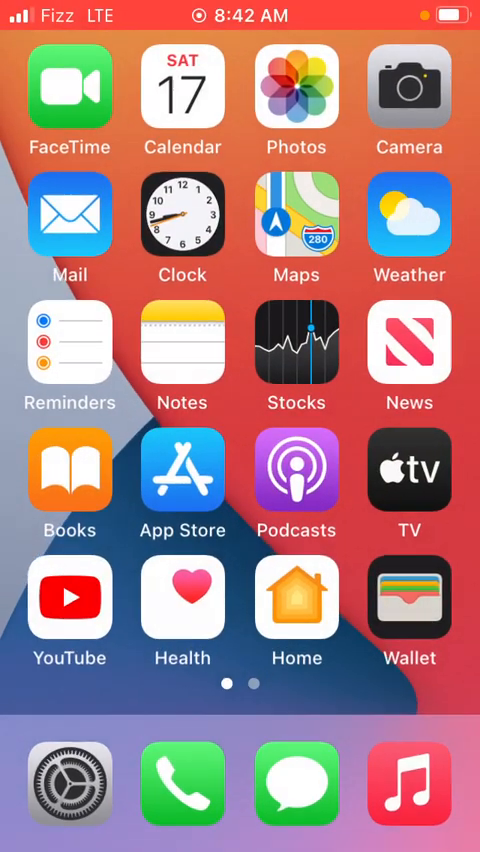
left_click(68, 782)
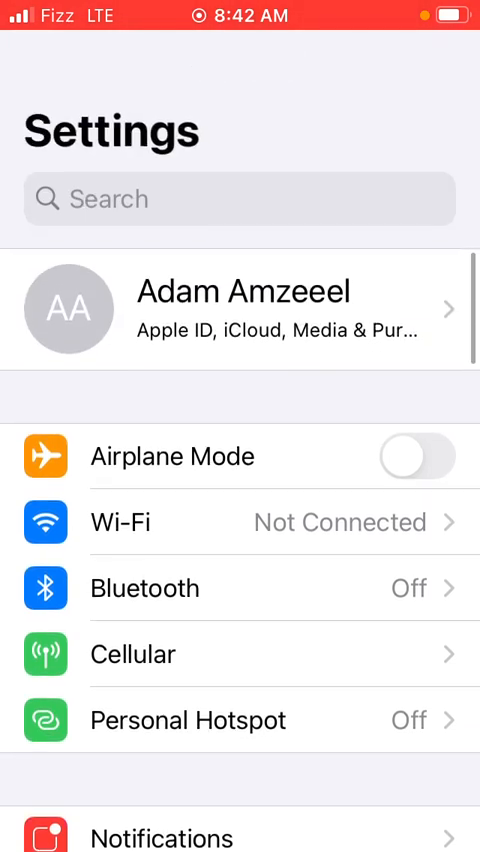
Step: Navigate General > Reset and bring up the Reset All Settings confirmation prompt
scroll("down", 3)
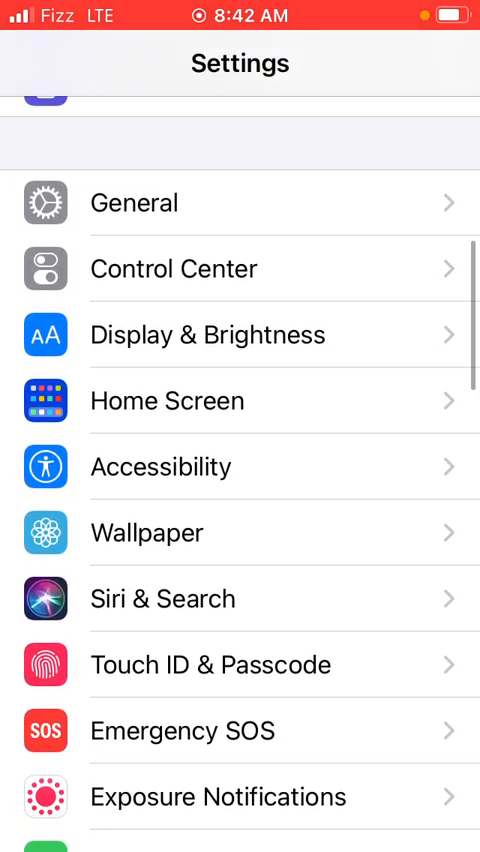
left_click(134, 204)
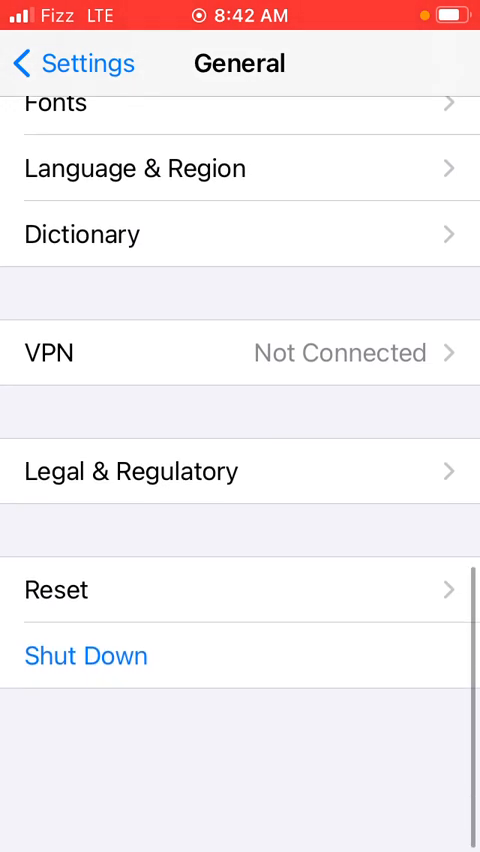
left_click(56, 588)
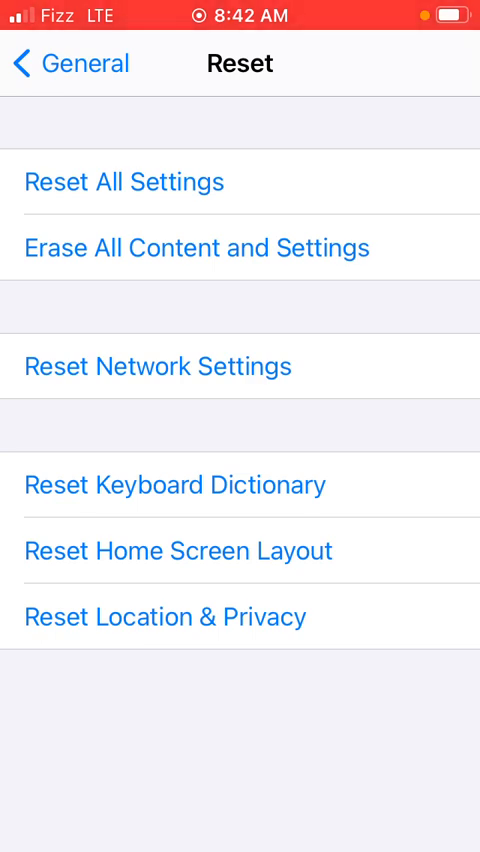
left_click(122, 180)
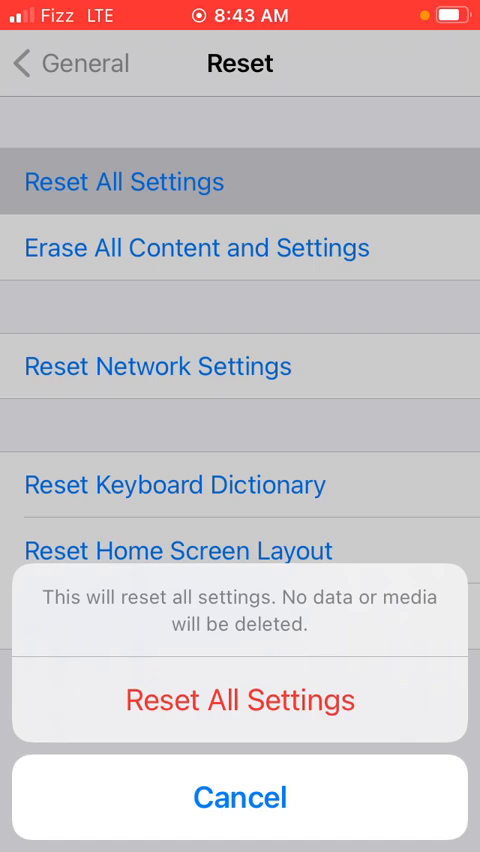
Step: Cancel the Reset All Settings prompt, then show the Reset Network Settings confirmation
left_click(164, 366)
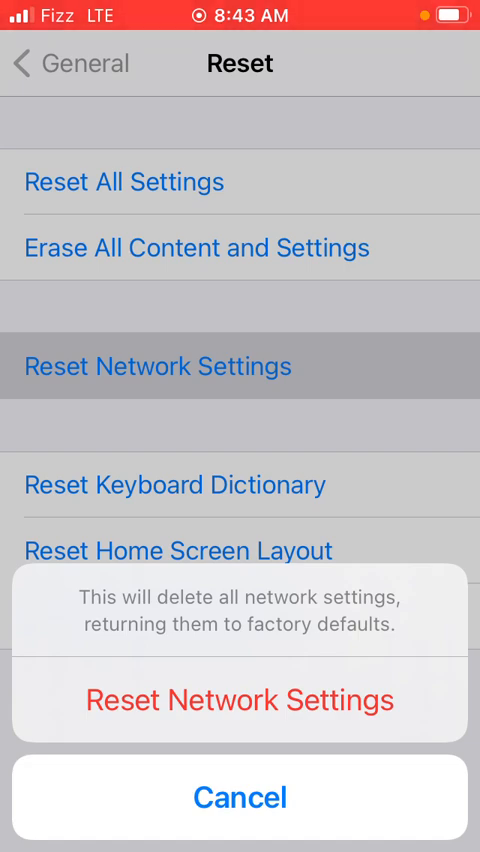
left_click(240, 796)
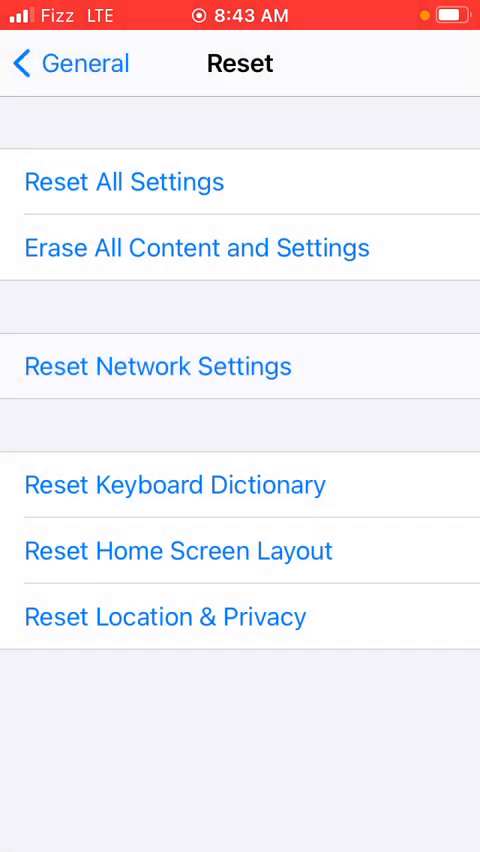
left_click(156, 364)
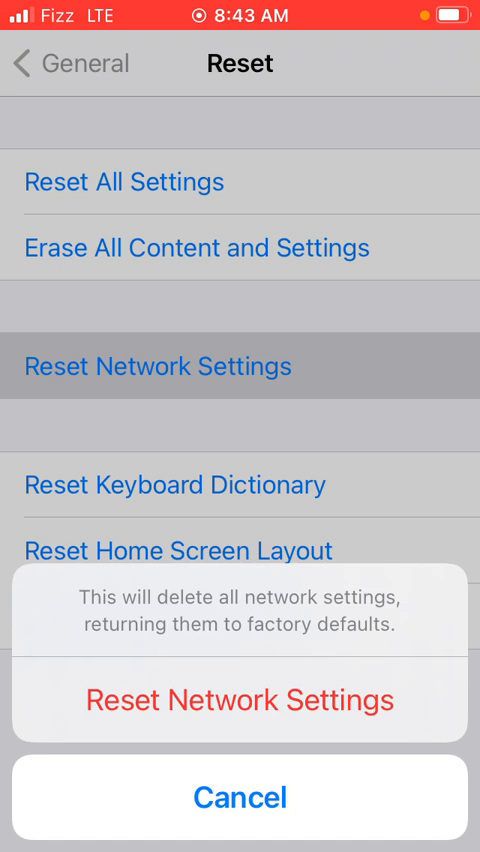